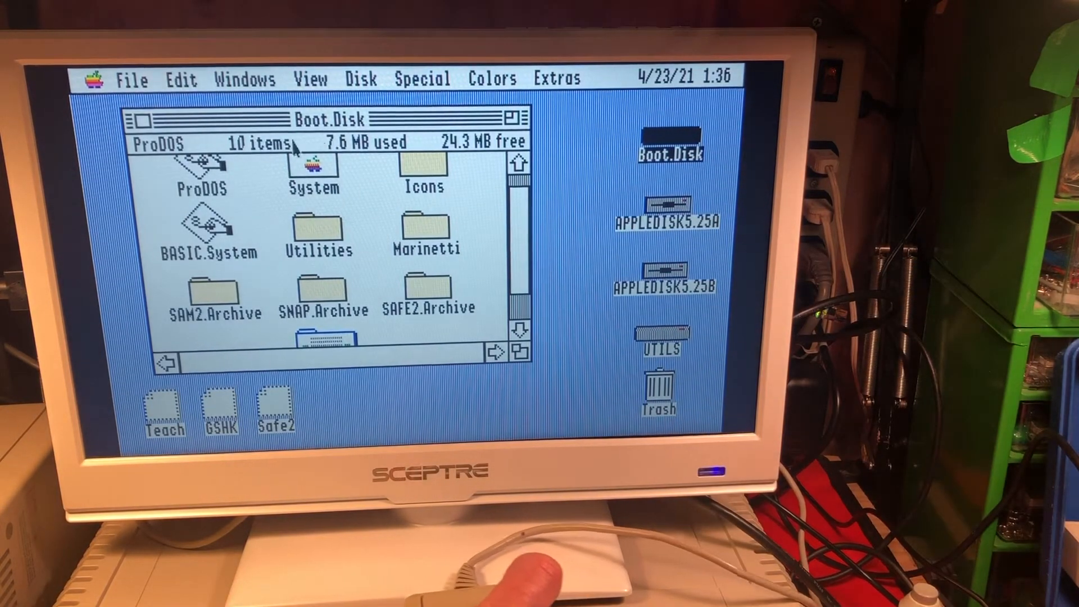
pyautogui.moveTo(275, 200)
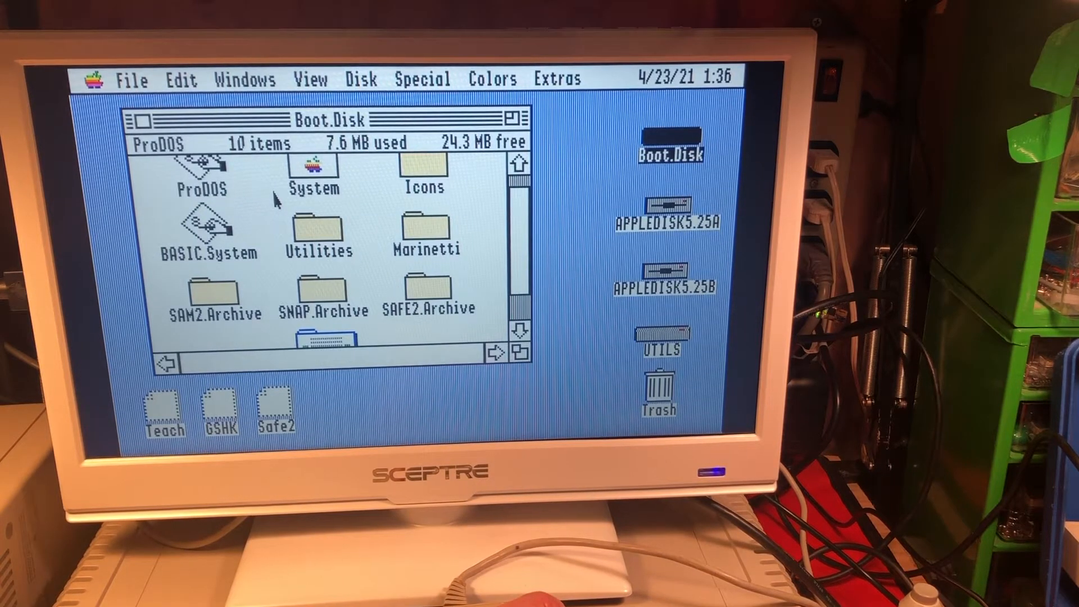
pyautogui.moveTo(368, 189)
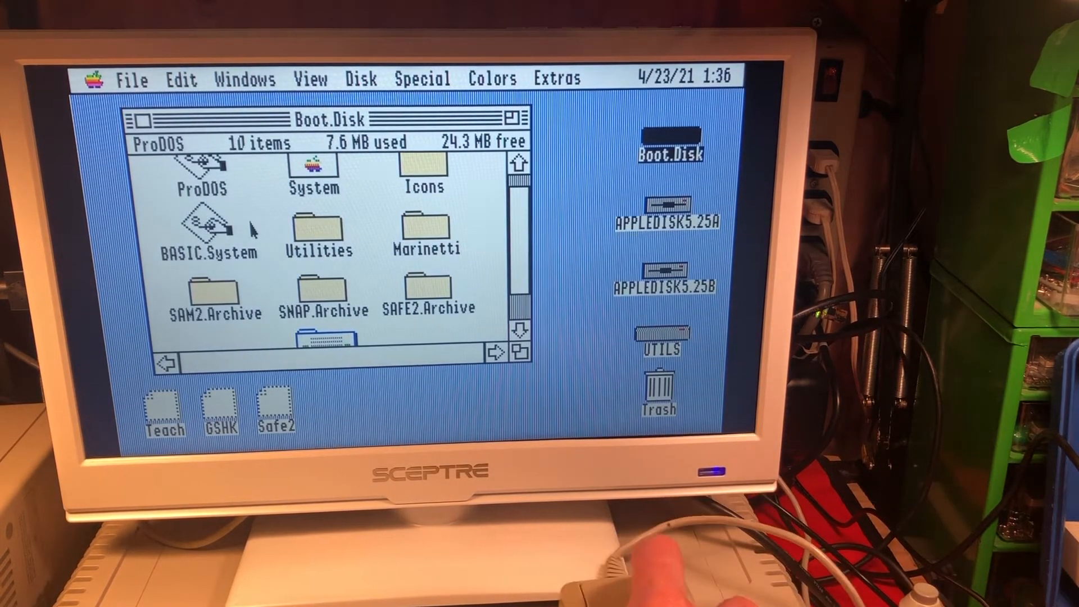
# Step: Select the BASIC.System icon in the Boot.Disk window so it is ready to launch
pyautogui.click(206, 230)
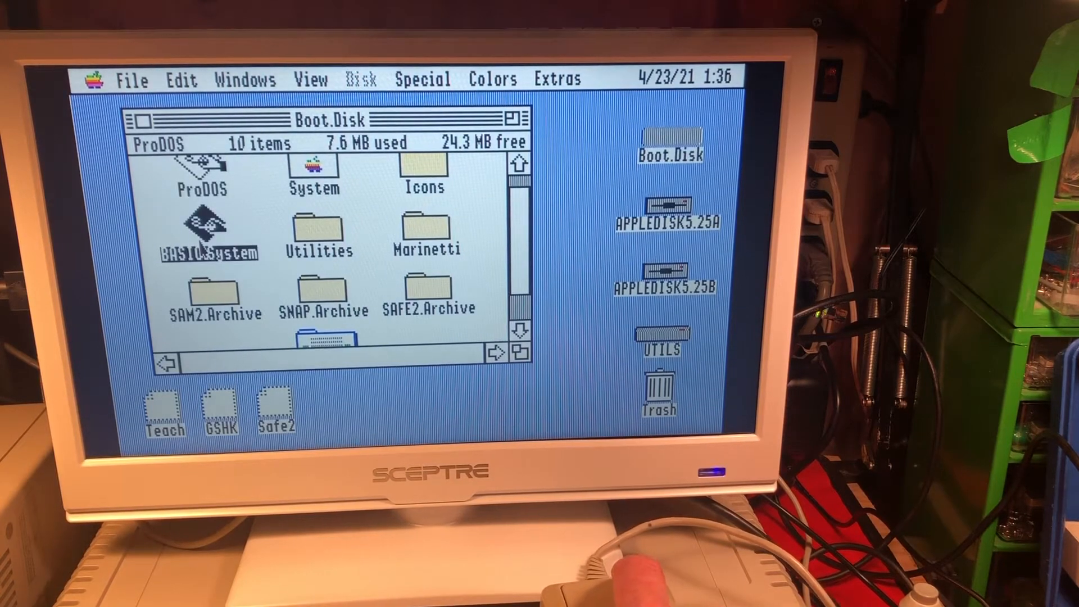